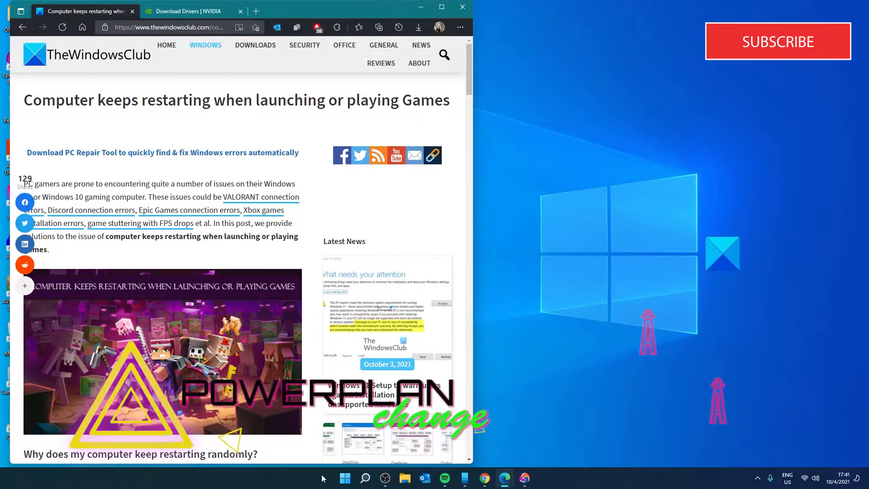
Step: Reach Power Options in Control Panel beside the article, with High performance shown active
click(364, 478)
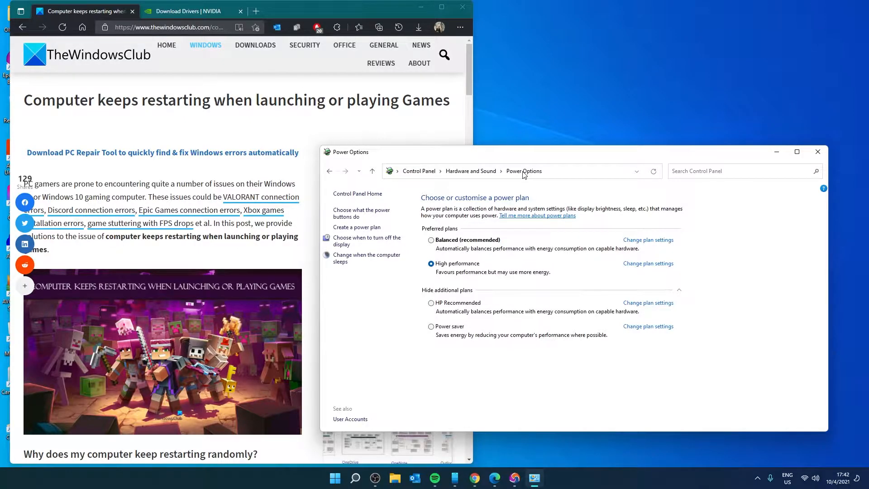
mouse_move(655, 255)
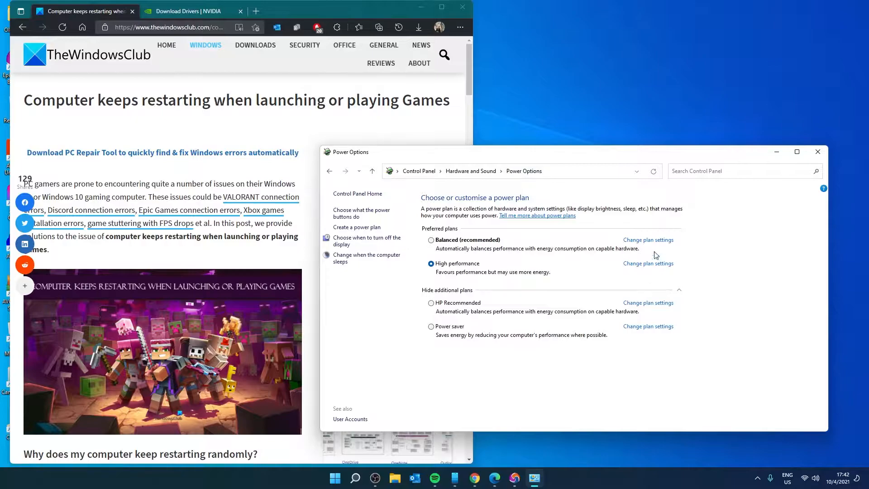
Step: Keep High performance as the selected power plan
click(646, 239)
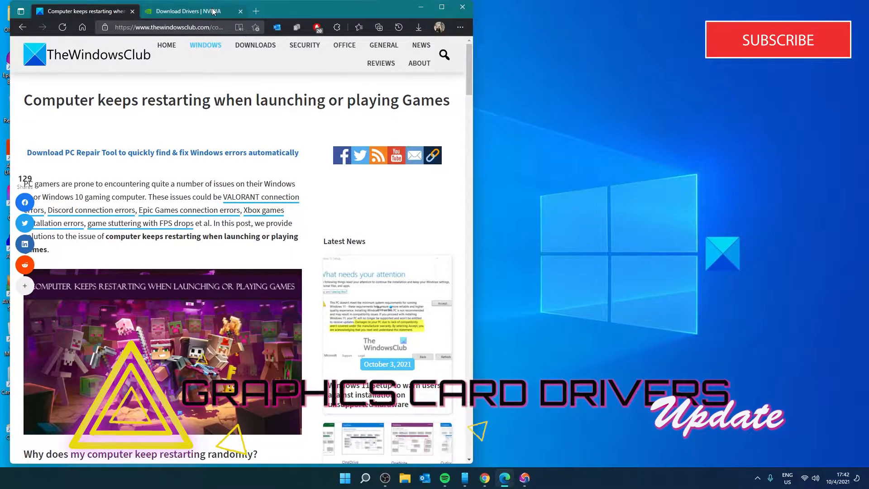
Step: Switch to the 'Download Drivers | NVIDIA' browser tab
click(183, 11)
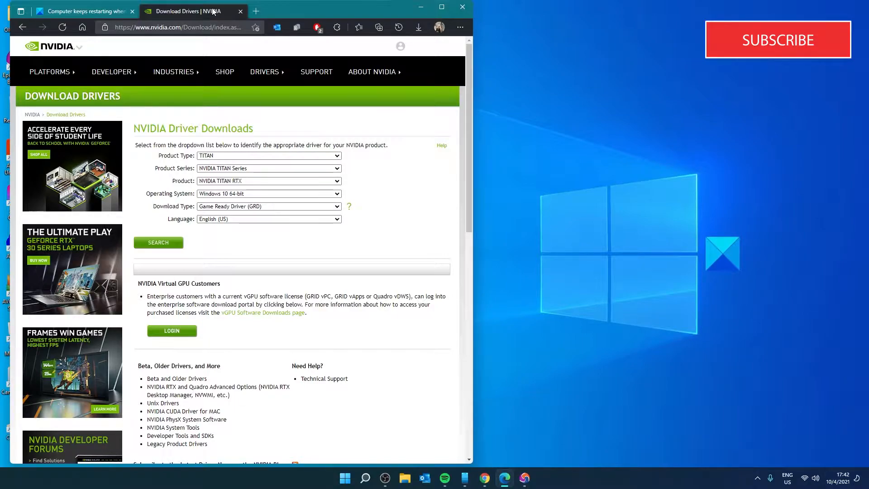
mouse_move(277, 473)
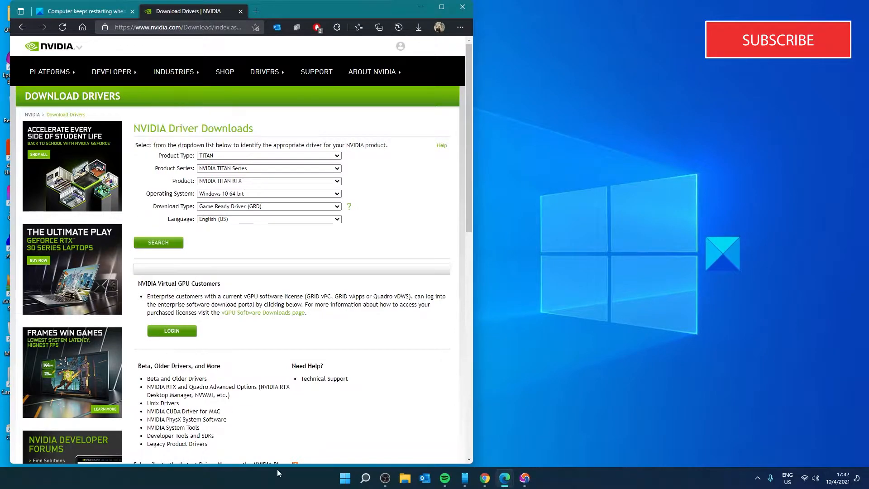
Step: Run an automatic driver update for the NVIDIA GeForce GTX 1650 SUPER; Windows reports the best driver is already installed
right_click(343, 478)
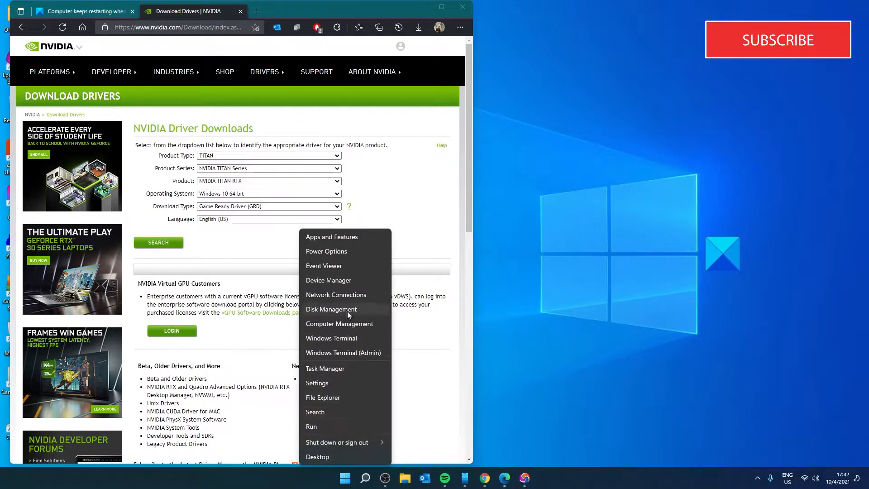
click(327, 279)
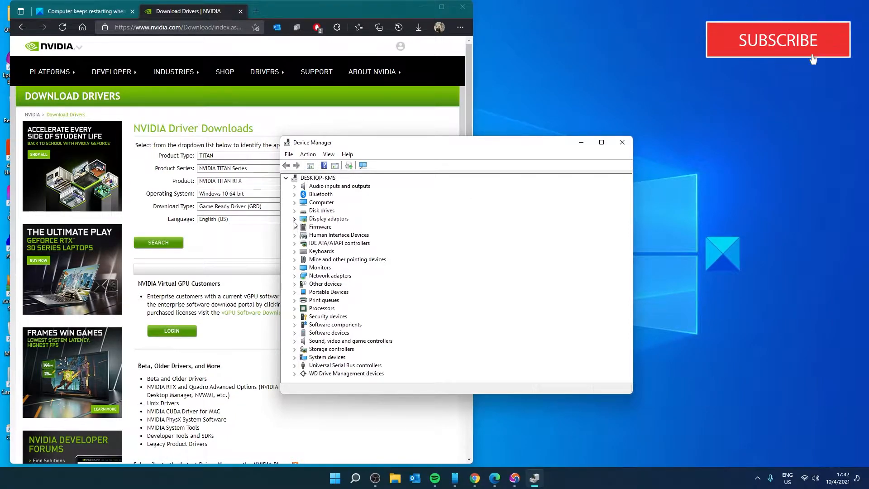
right_click(333, 226)
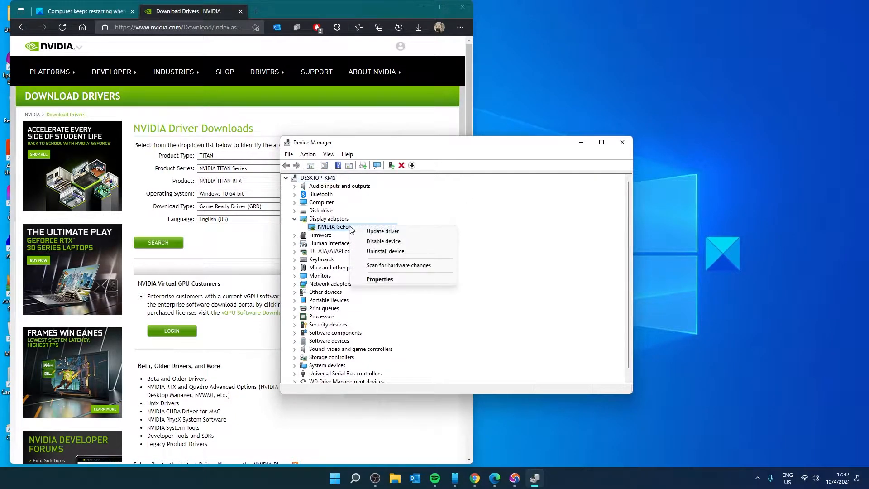
mouse_move(382, 231)
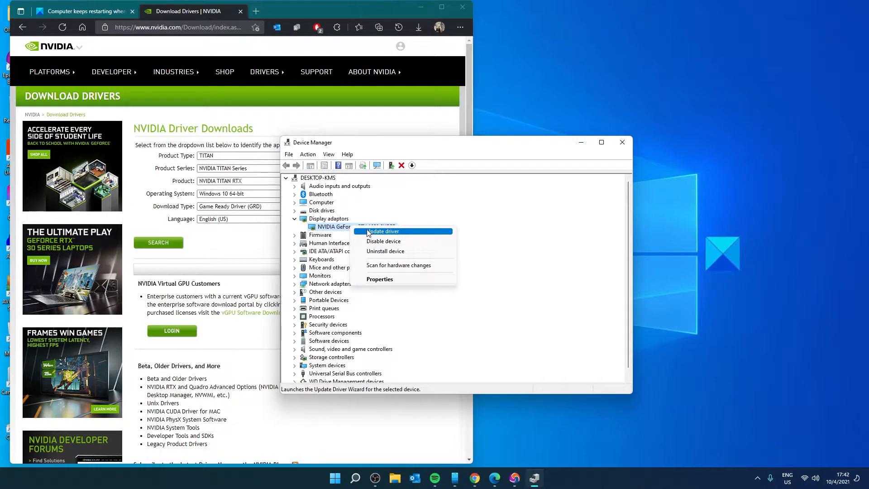
click(382, 231)
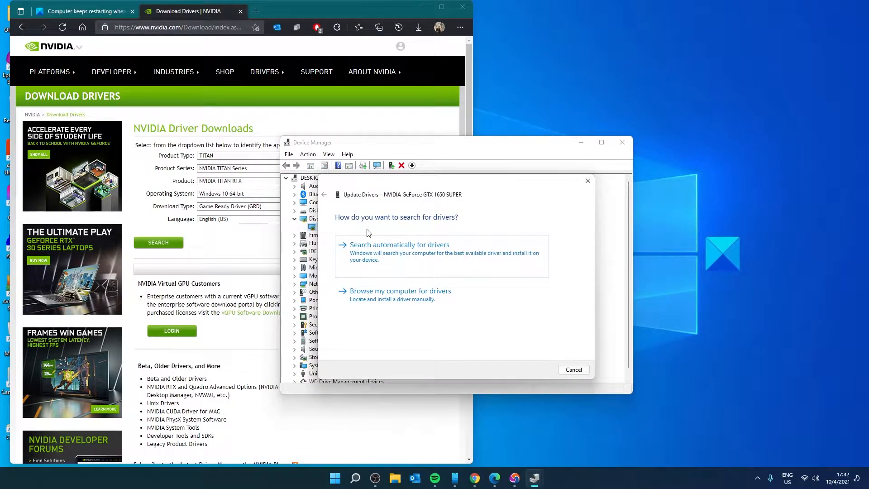
click(399, 244)
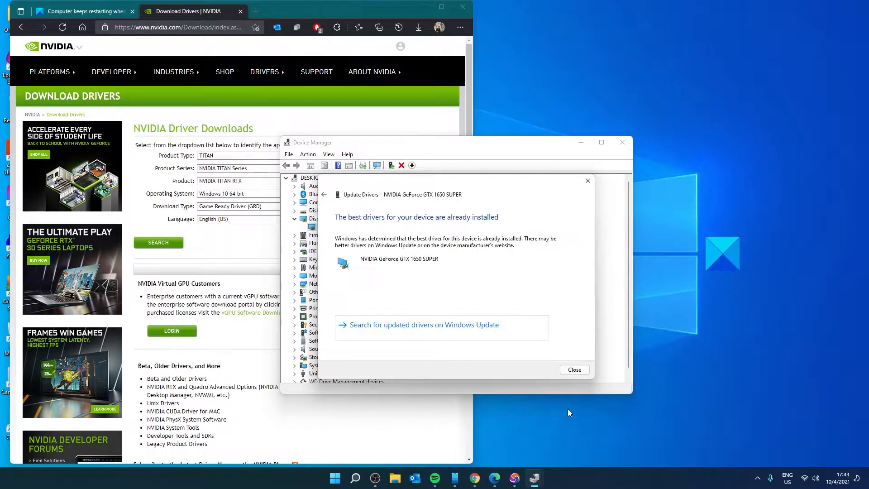
click(574, 370)
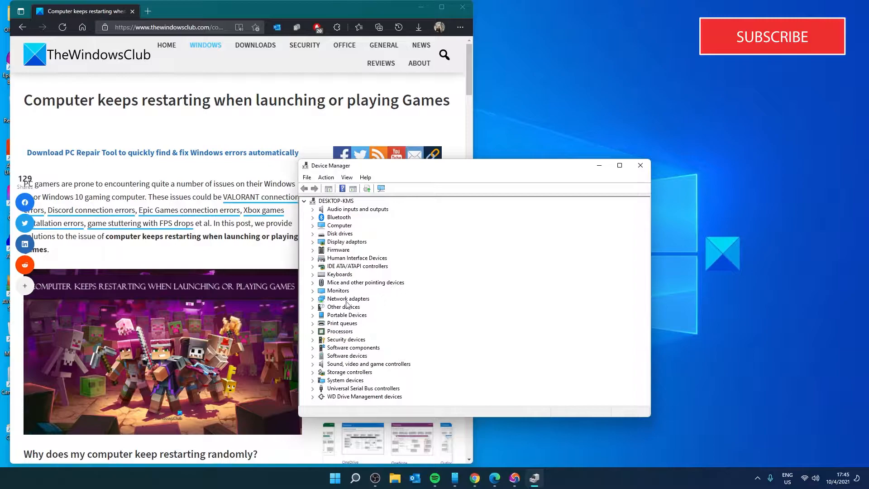
mouse_move(314, 245)
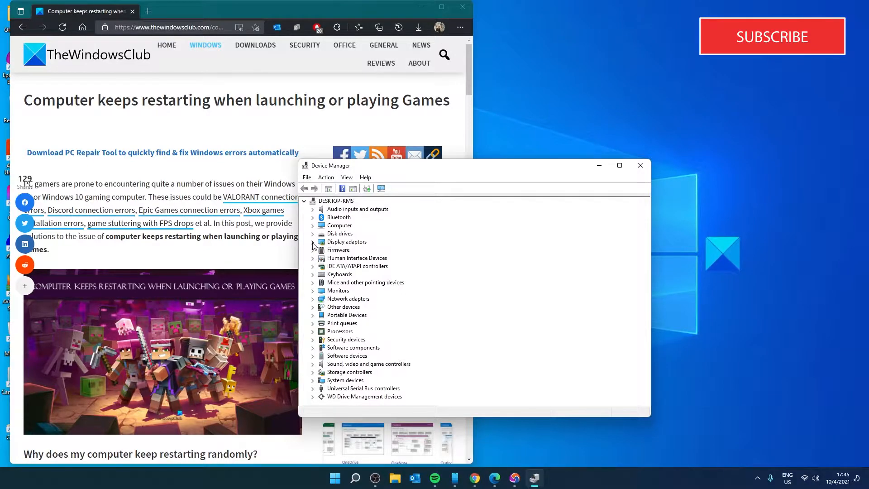
Step: Bring up the NVIDIA GeForce adapter's actions to reach Disable device
right_click(364, 250)
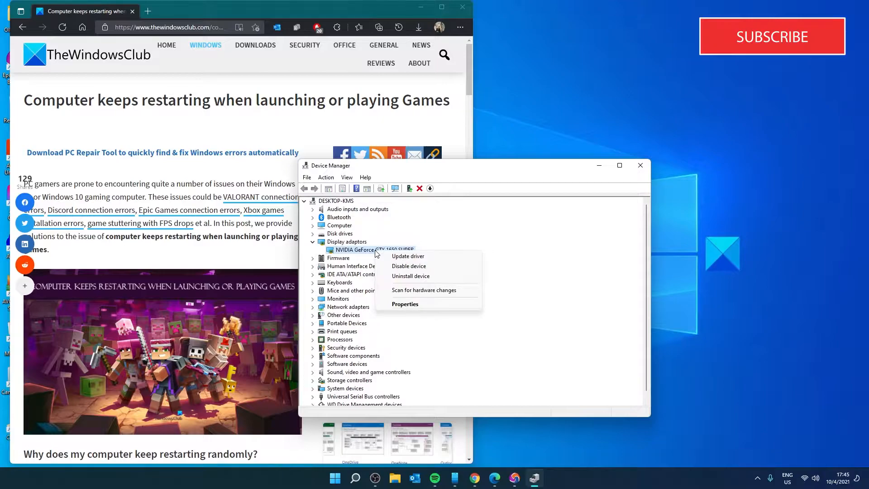
mouse_move(408, 266)
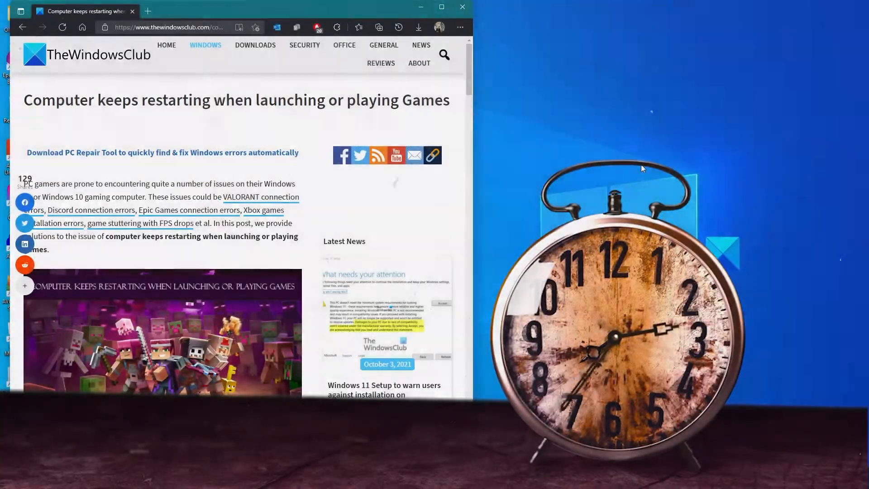
scroll(down, 3)
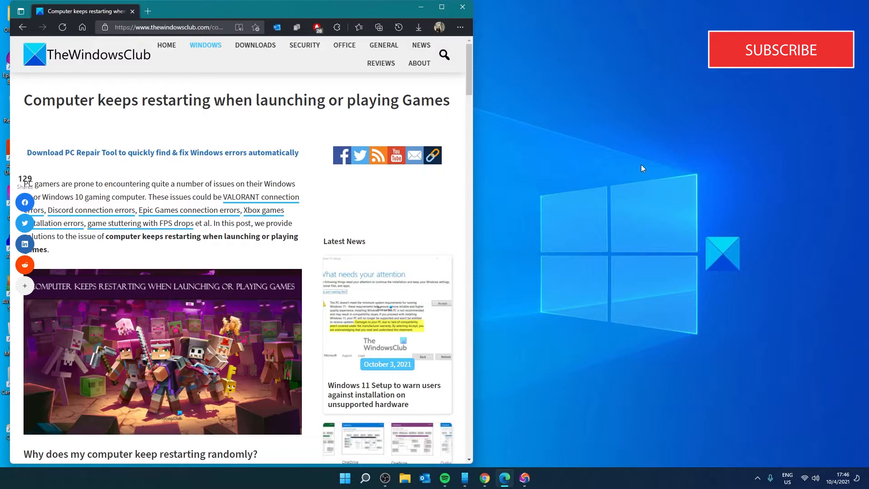
mouse_move(853, 86)
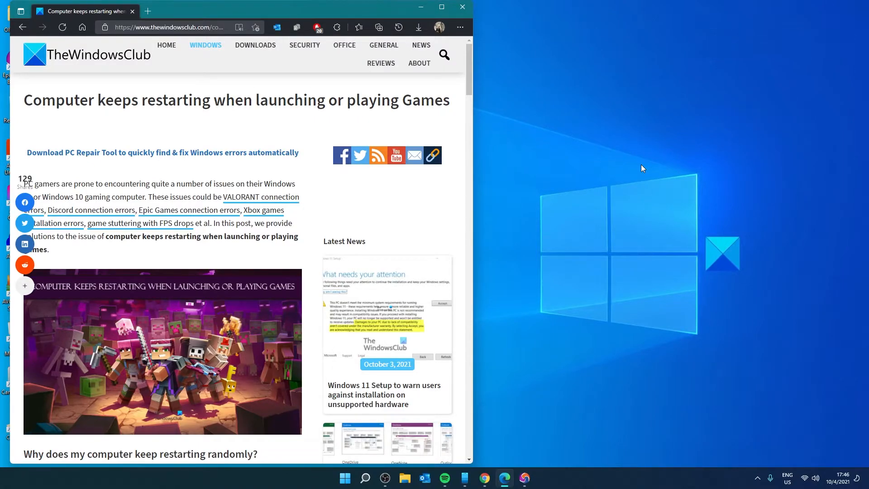
mouse_move(364, 478)
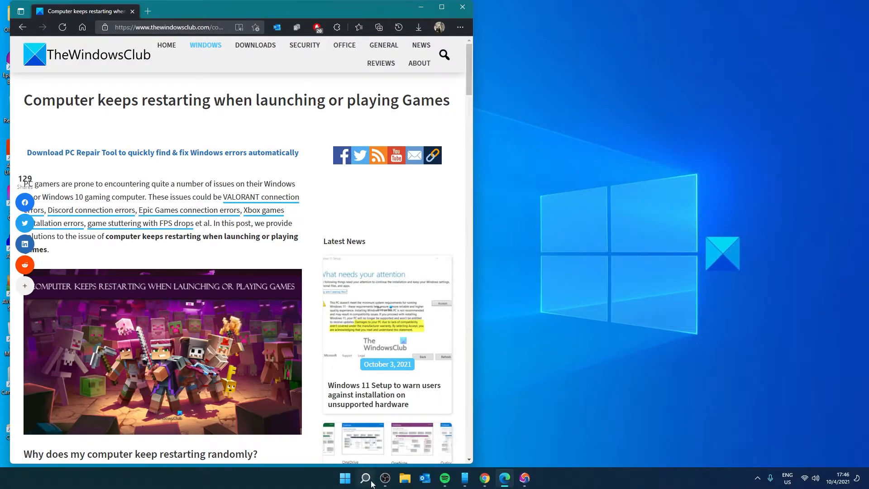
Step: Search Windows for System Restore and launch its wizard
click(365, 478)
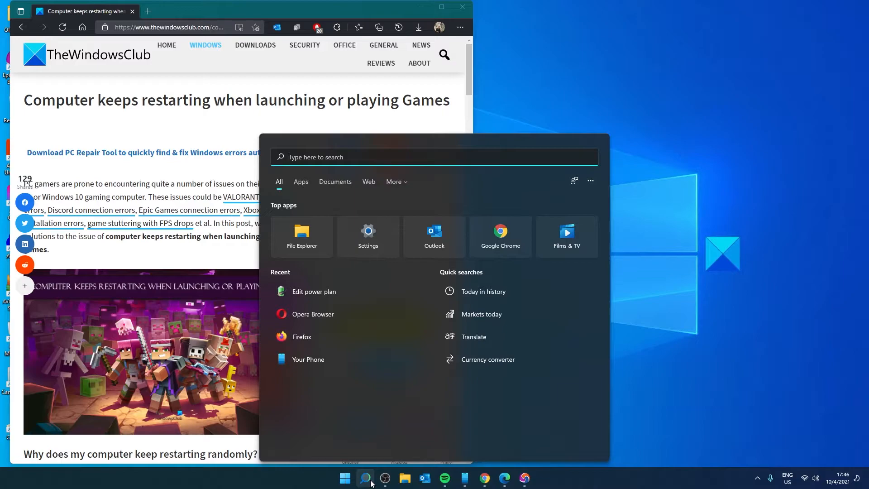
text(registry Editor)
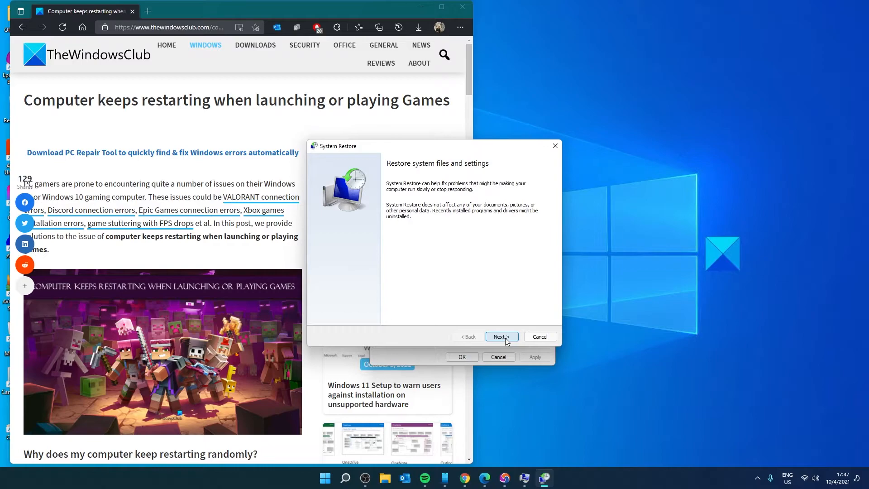
Step: Advance to the restore points and select the manual point from 10/4/2021 17:47:19
click(500, 337)
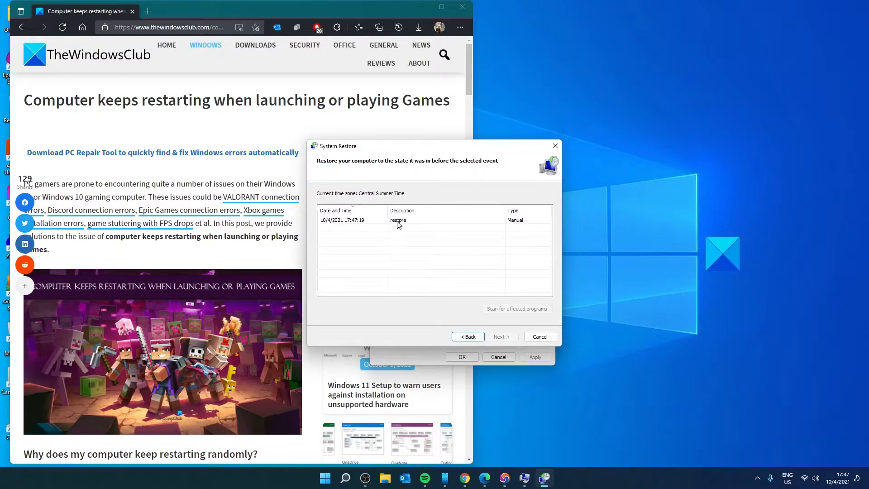
click(396, 219)
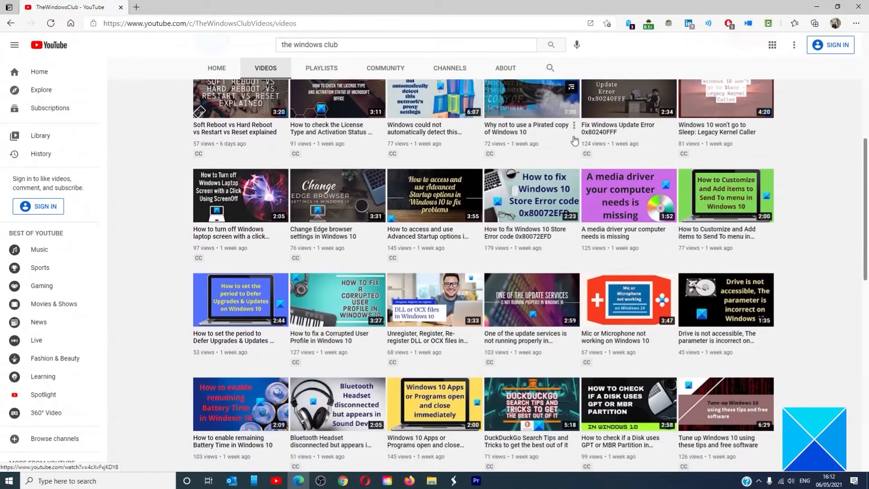
scroll(down, 3)
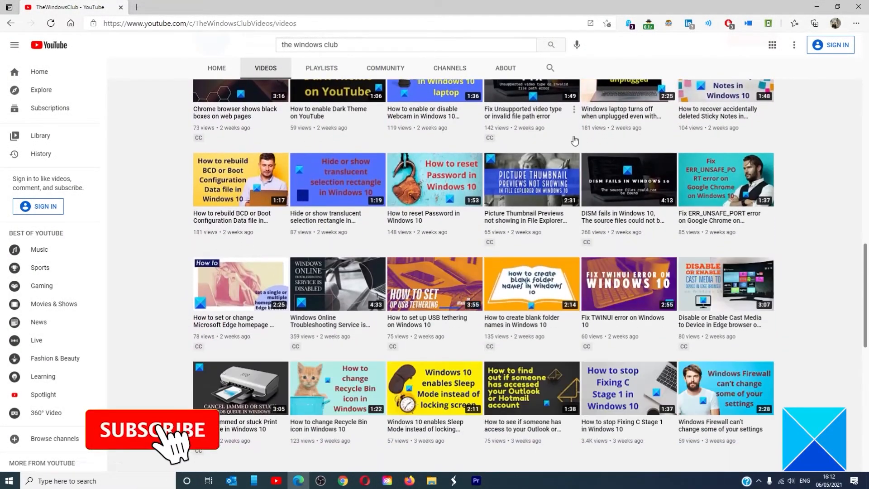